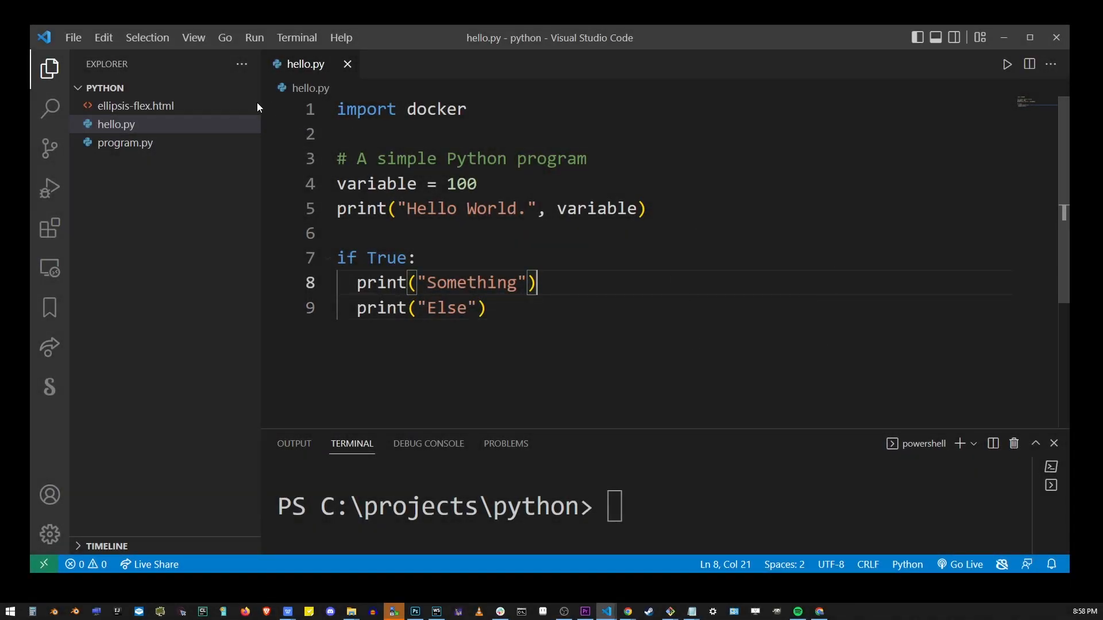
# Reach Settings > Text Editor > Font and select the current Font Family value for editing.
pyautogui.click(73, 37)
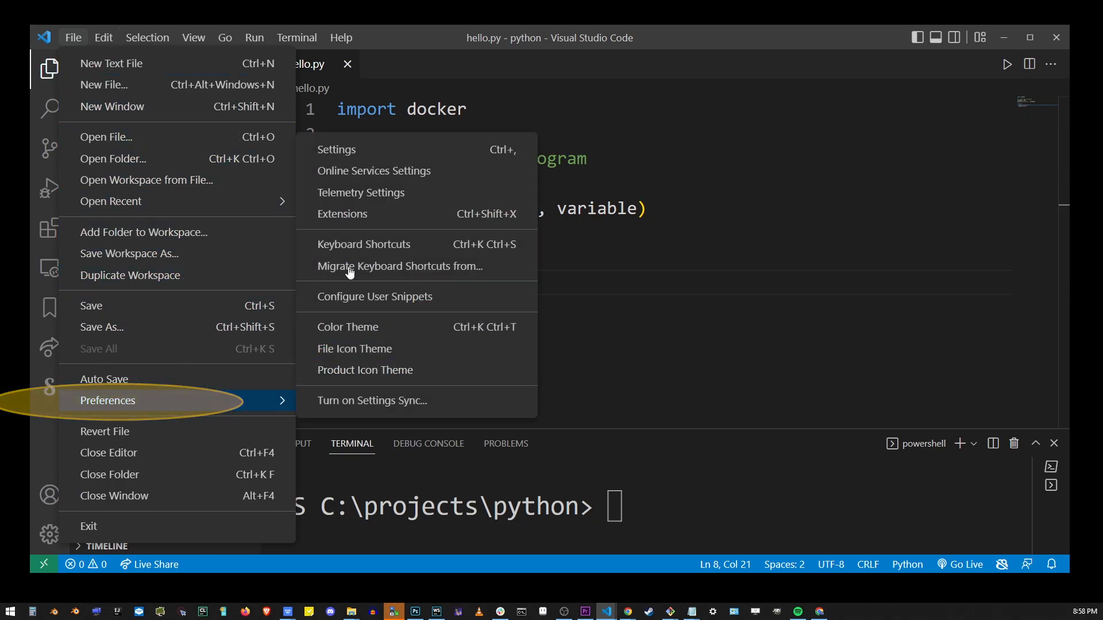
pyautogui.click(336, 149)
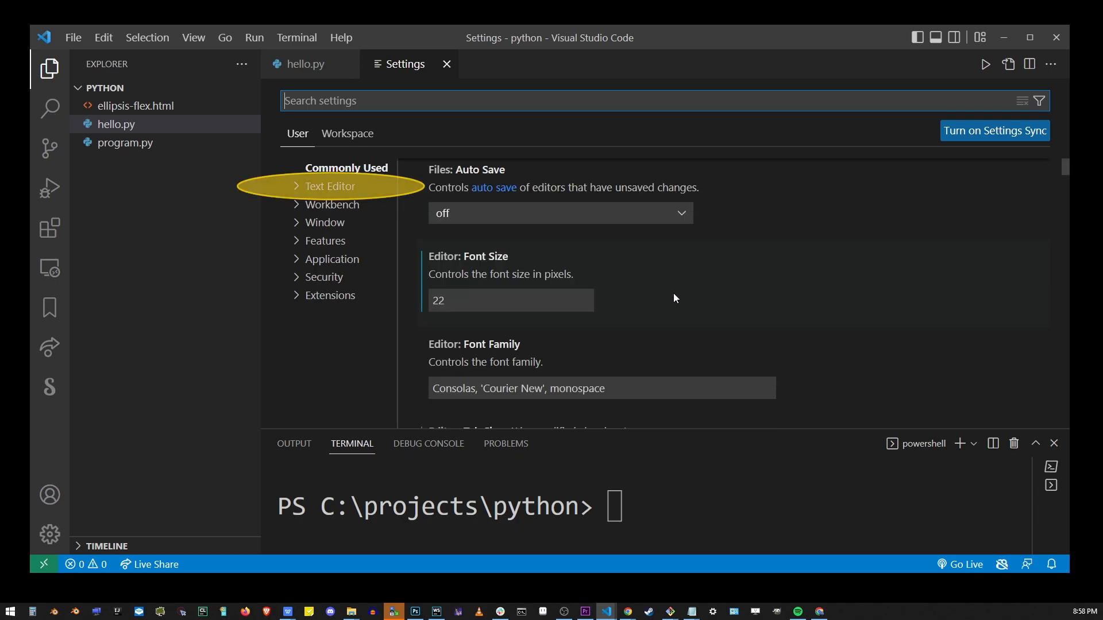
pyautogui.click(330, 186)
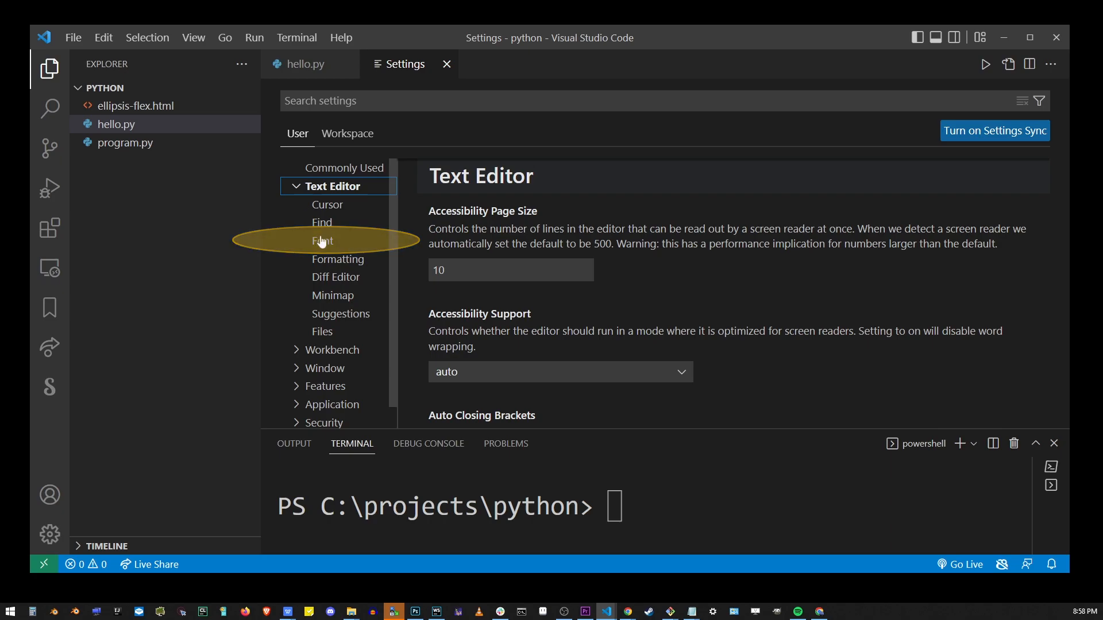
pyautogui.click(323, 240)
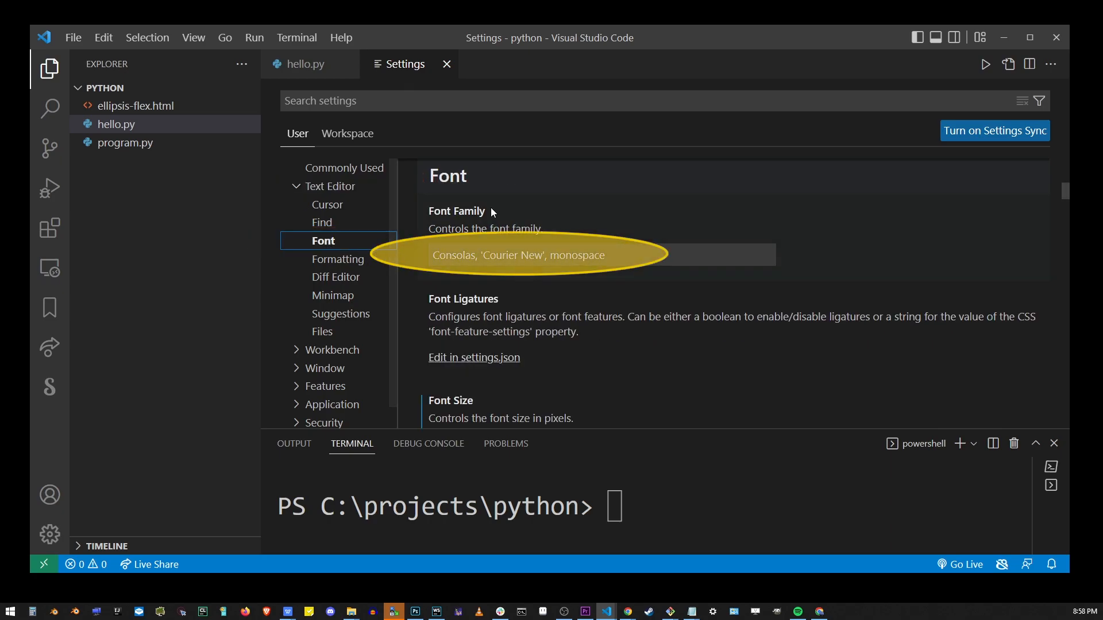
pyautogui.click(520, 255)
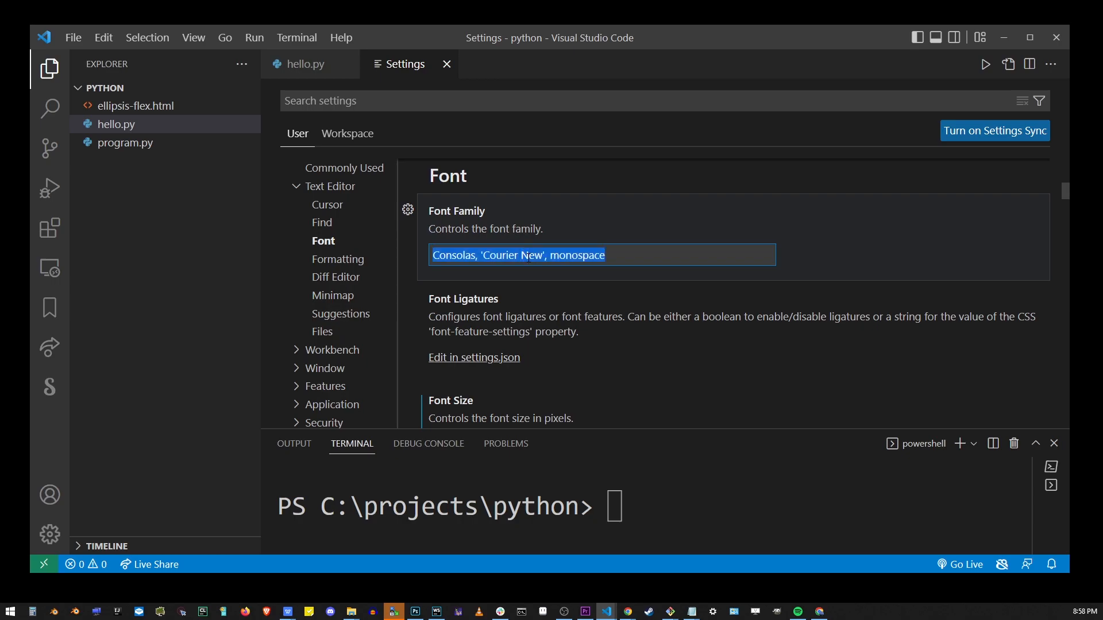
# Set Font Family to Arial, dismiss the terminal monospace warning, and view hello.py in the new font.
pyautogui.write('Arial')
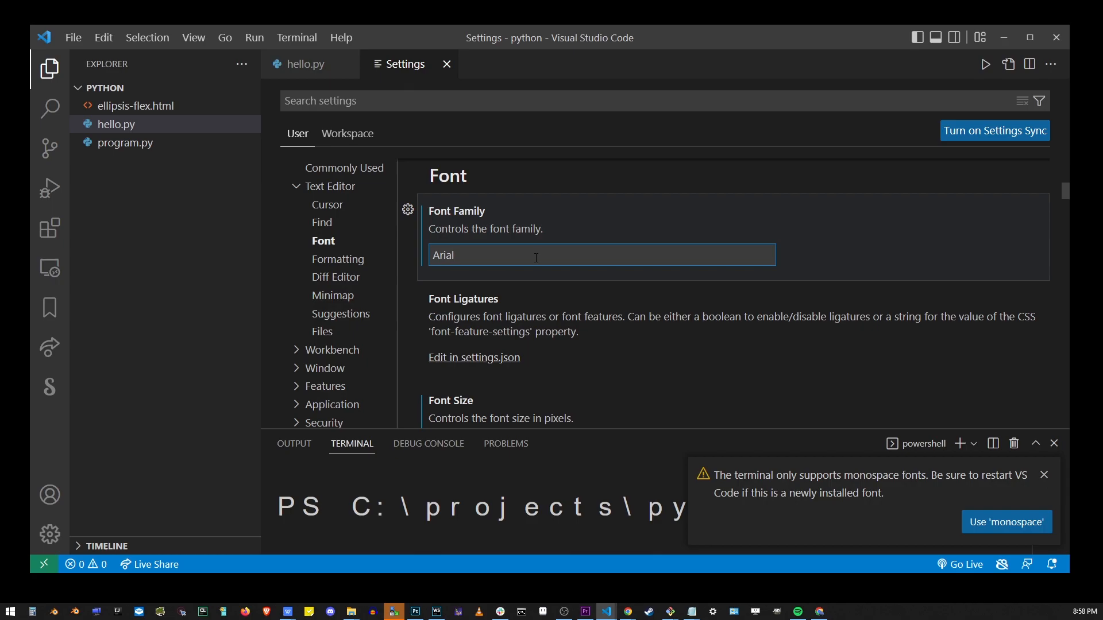
pyautogui.moveTo(912, 485)
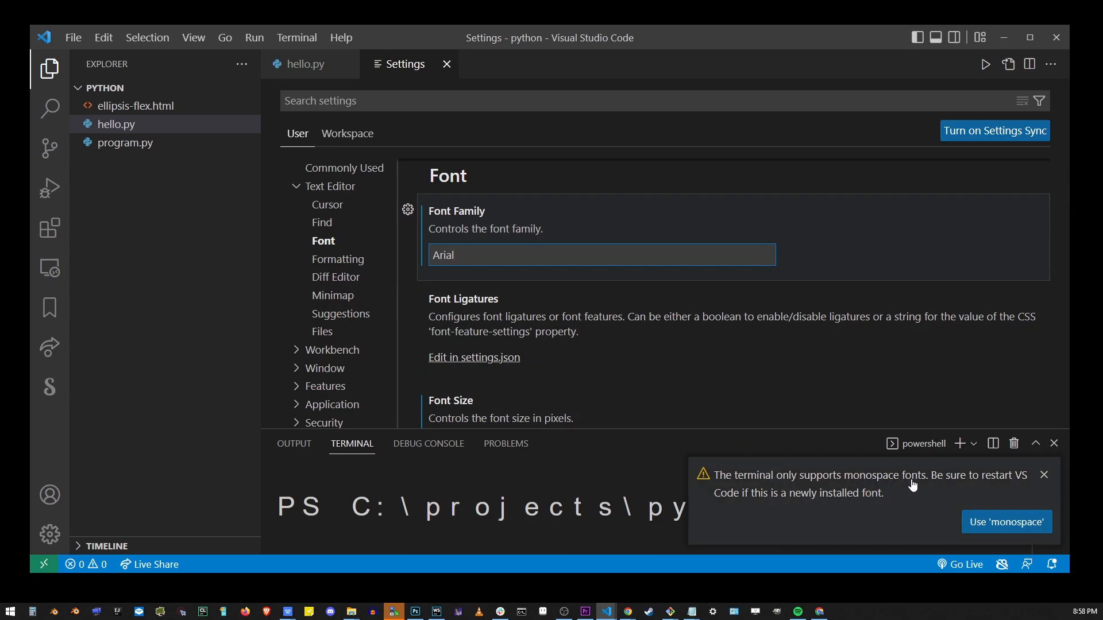
pyautogui.click(601, 255)
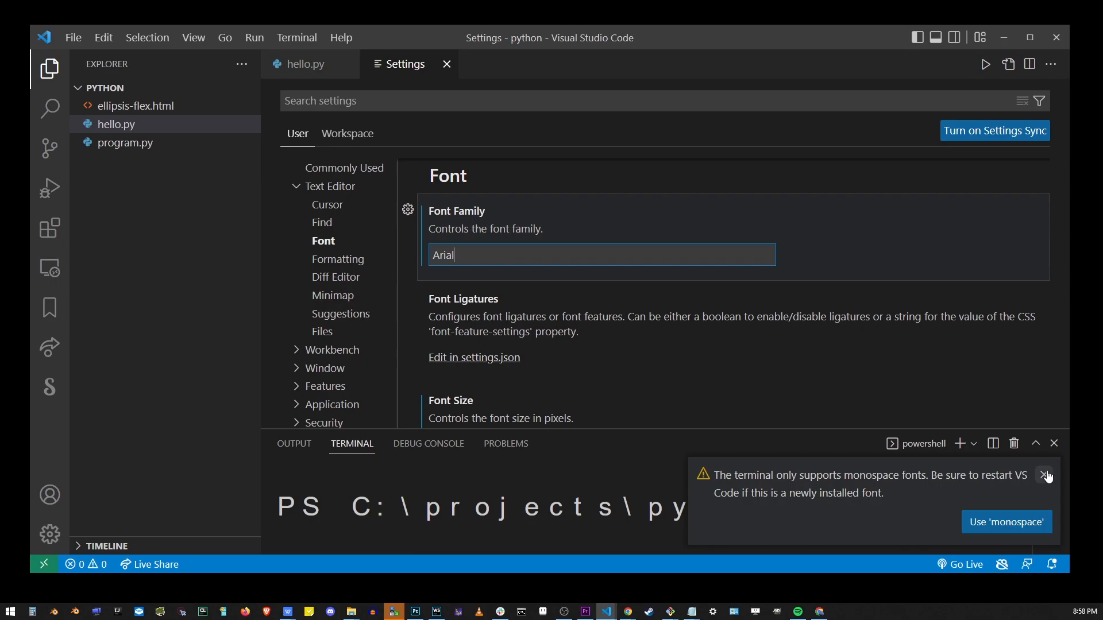
pyautogui.click(1045, 474)
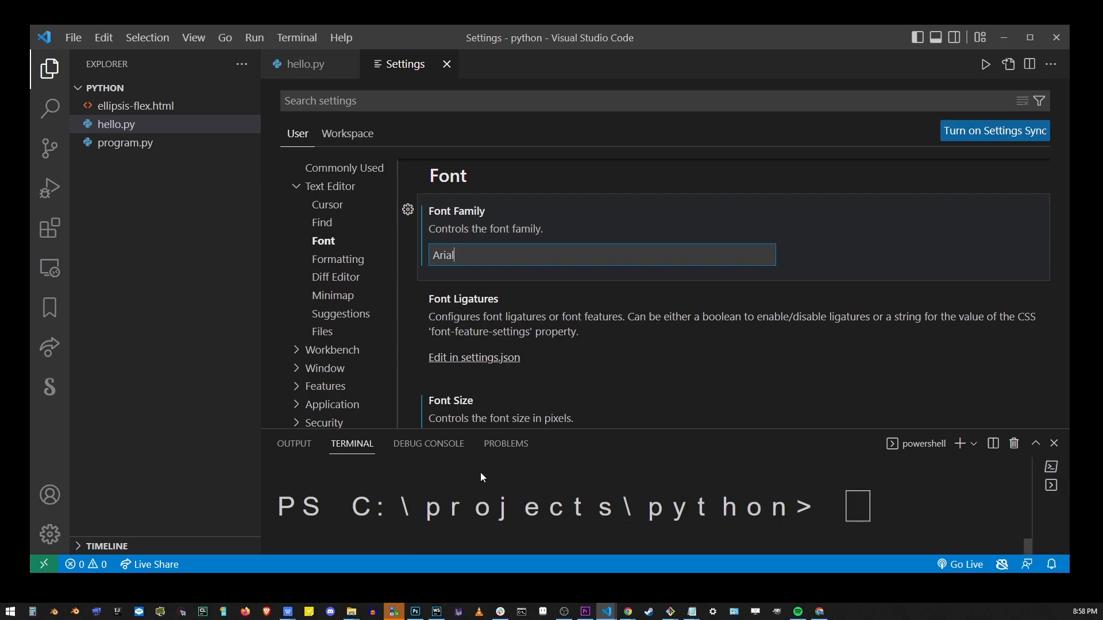
pyautogui.click(304, 64)
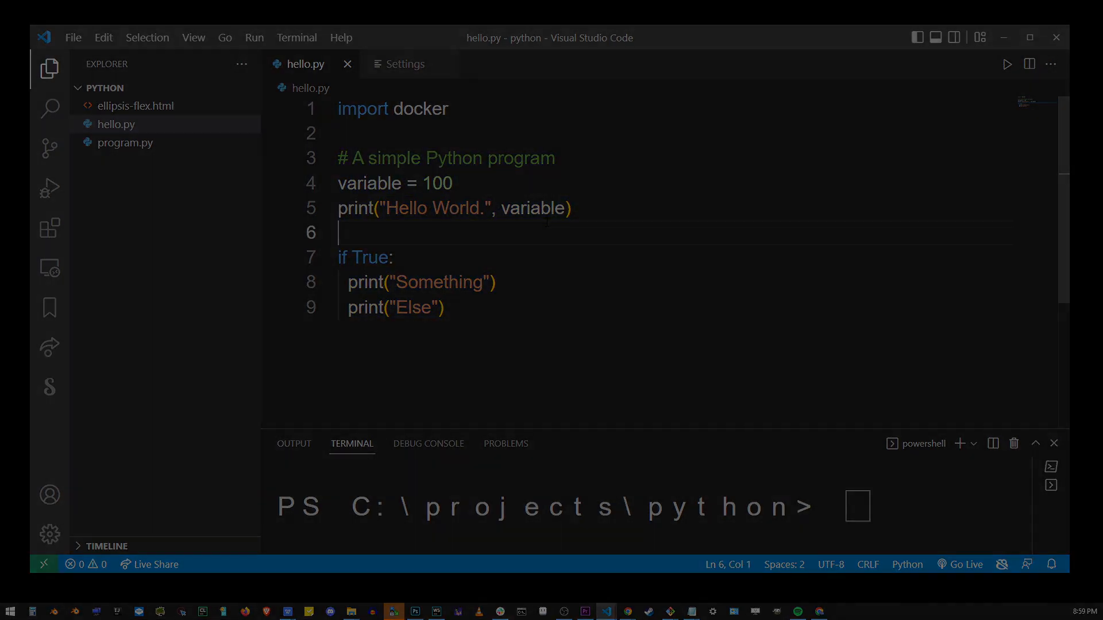
pyautogui.click(399, 64)
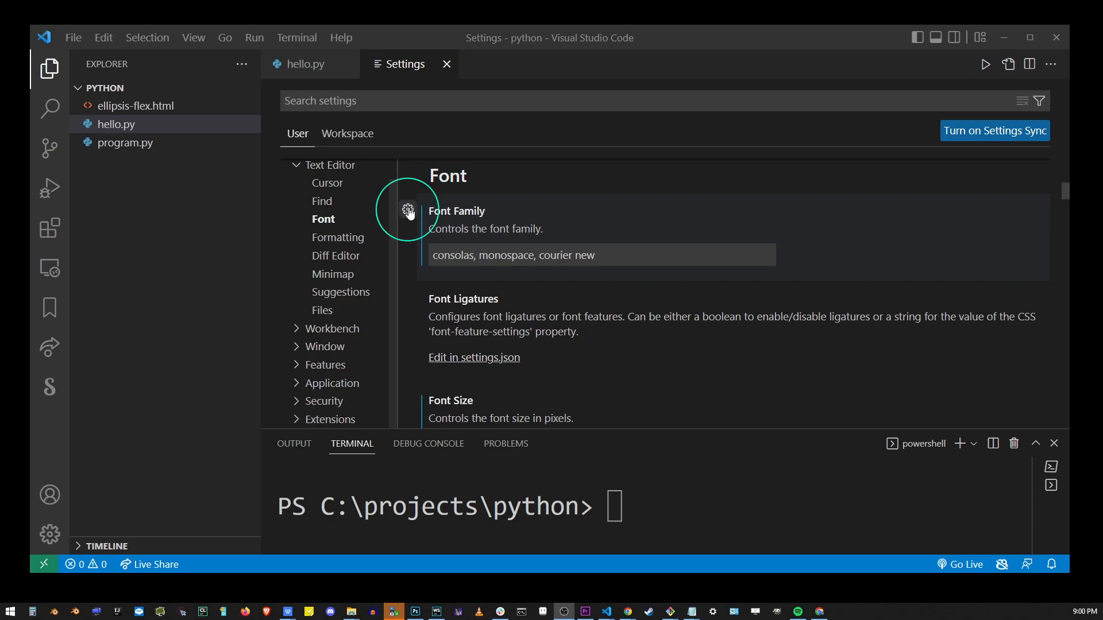
# Restore Font Family to the default Consolas, 'Courier New', monospace.
pyautogui.click(407, 209)
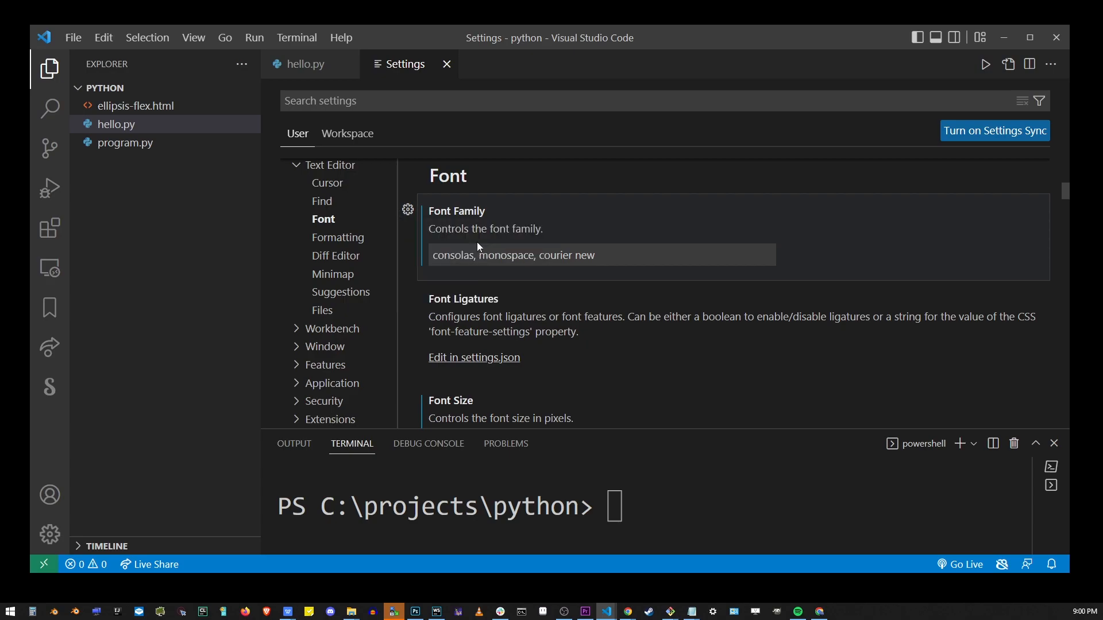
pyautogui.write("Consolas, 'Courier New', monospace")
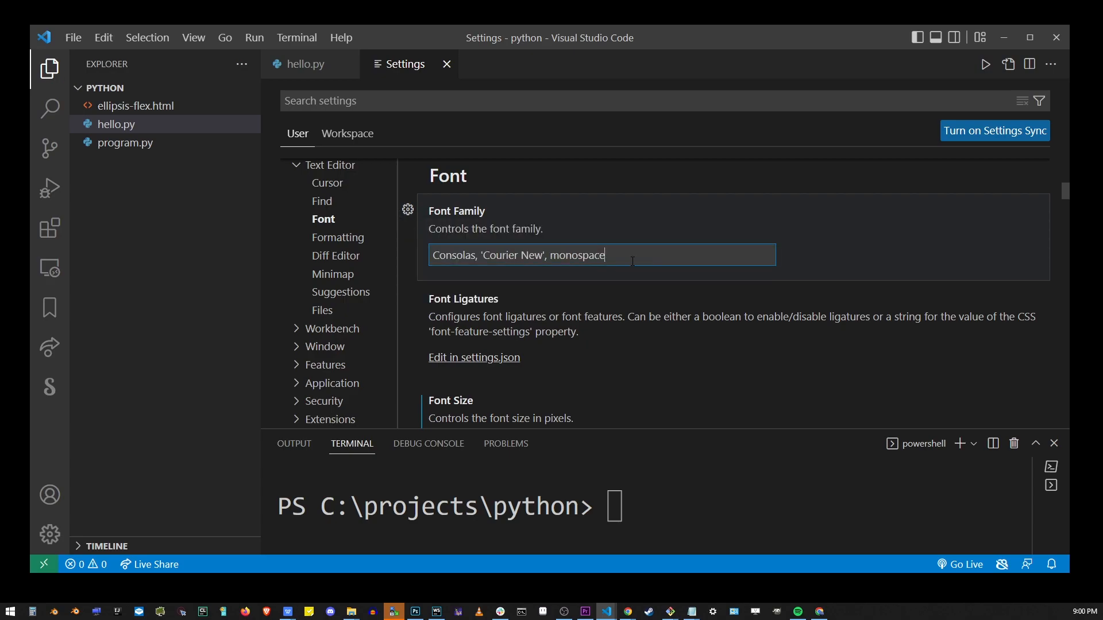
pyautogui.doubleClick(577, 255)
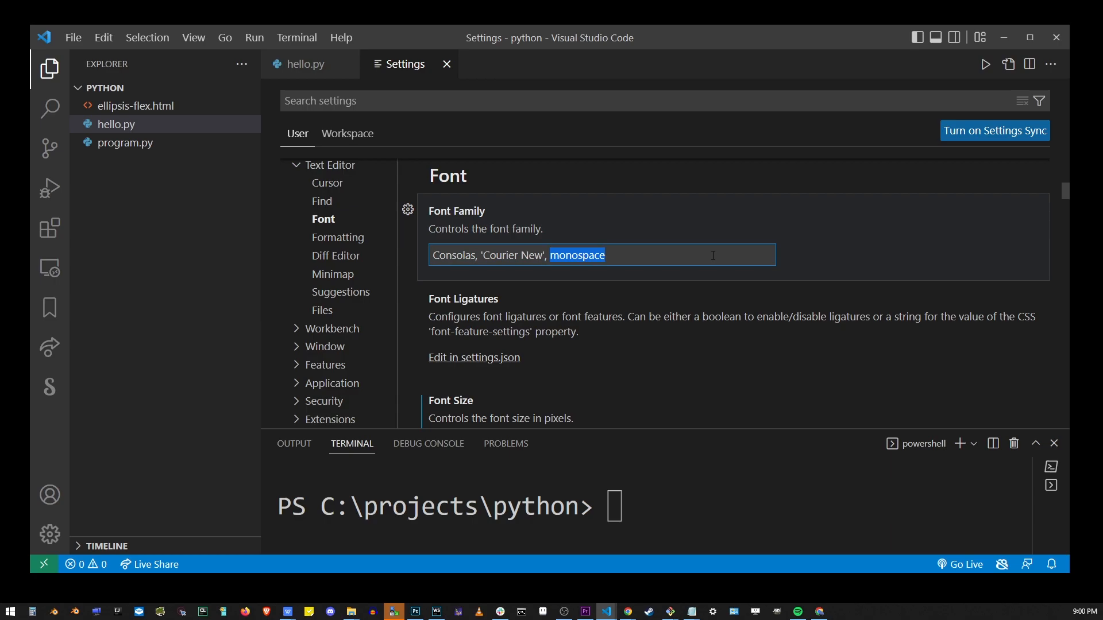